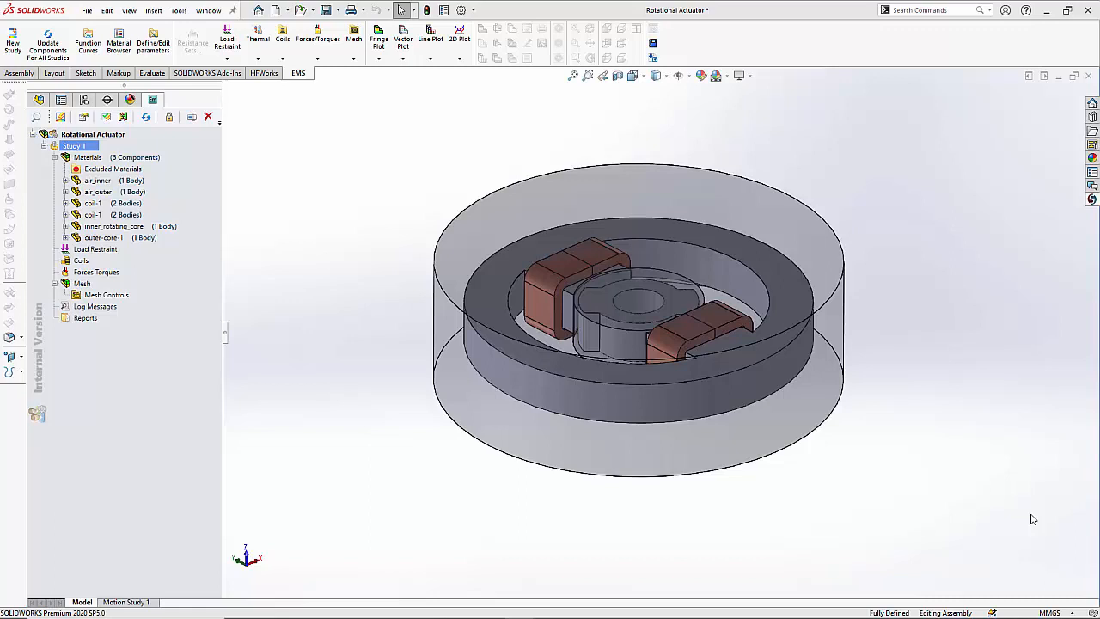
pyautogui.moveTo(1026, 521)
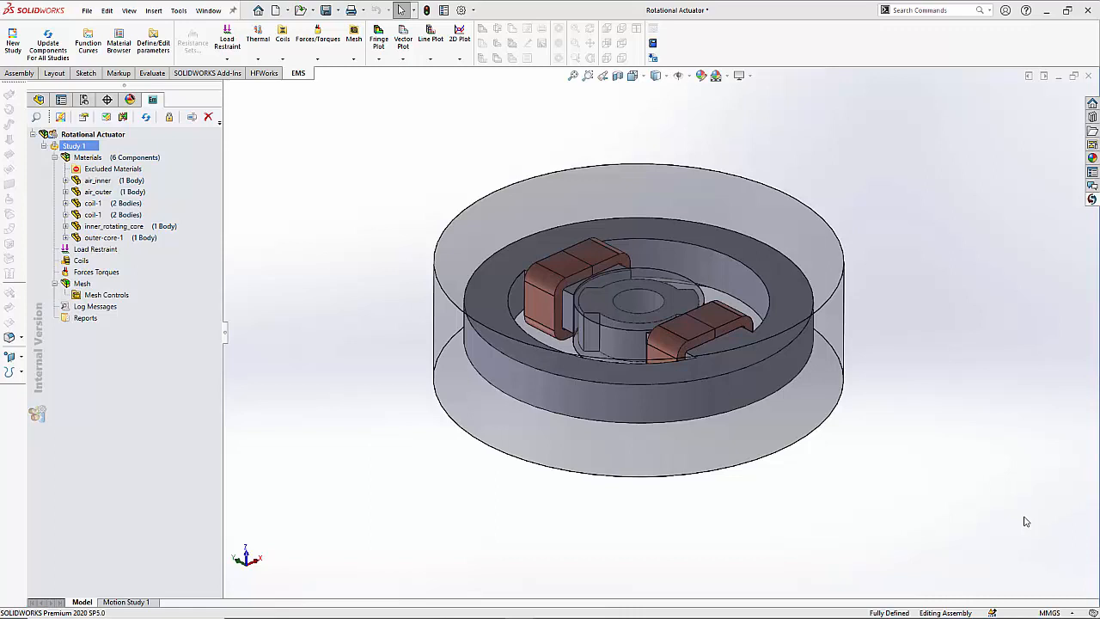
pyautogui.moveTo(301, 237)
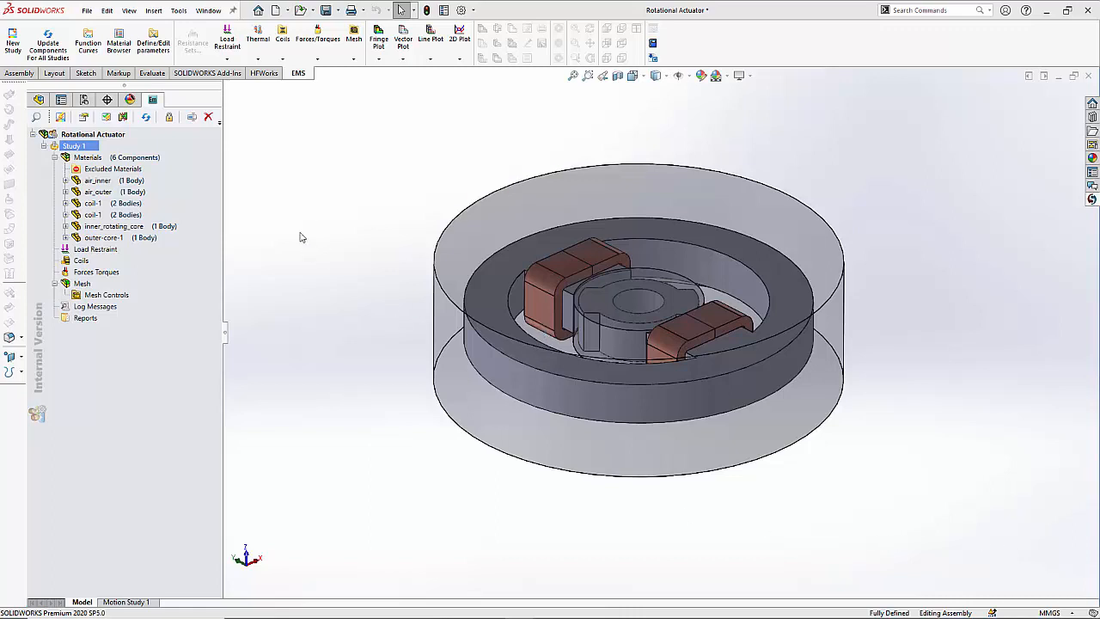
# Step: Apply the Air material from the EMS library to air_inner and air_outer
pyautogui.click(97, 181)
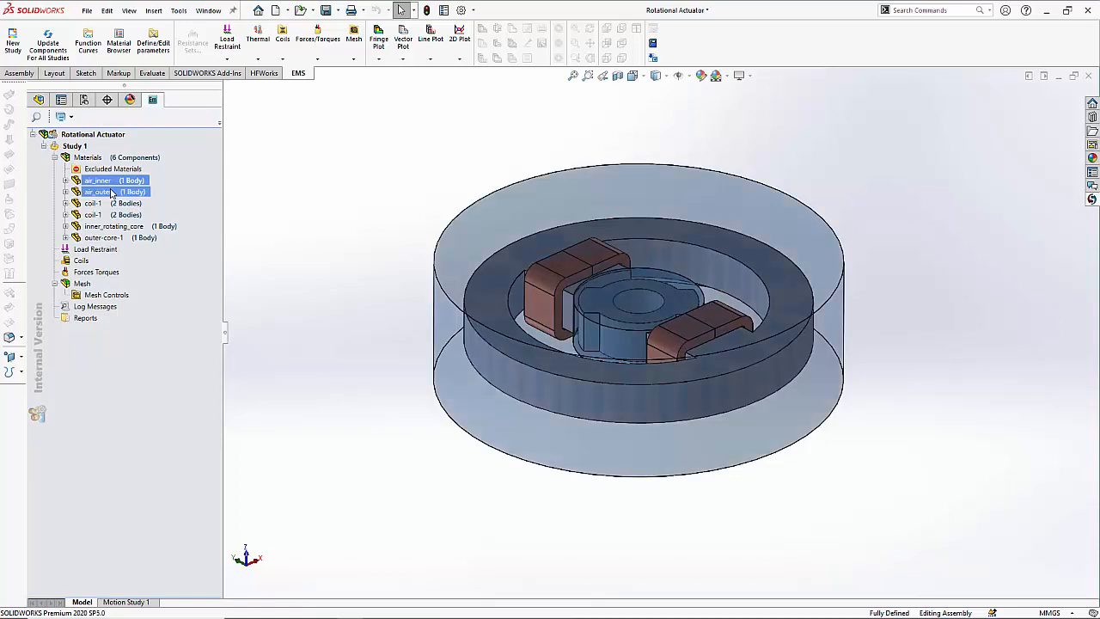
pyautogui.rightClick(108, 190)
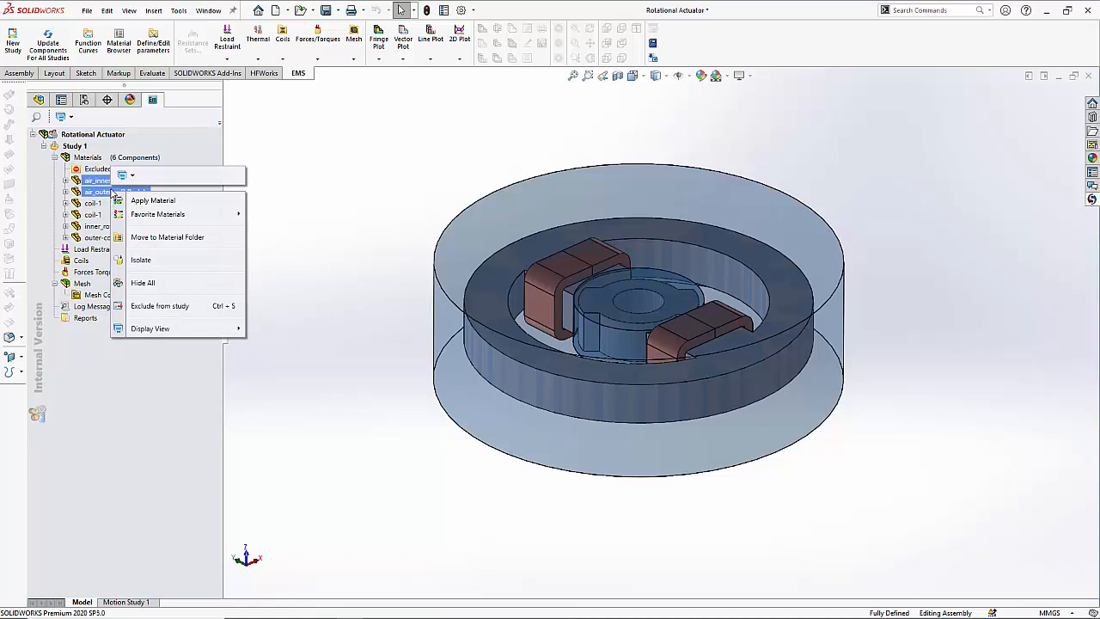
pyautogui.click(153, 200)
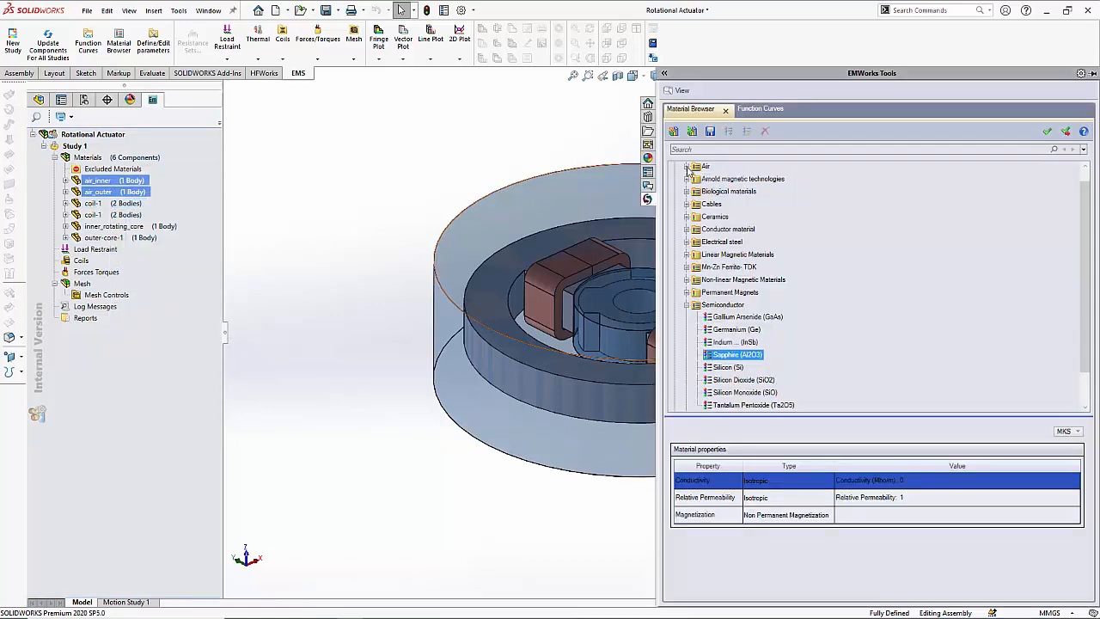
pyautogui.click(694, 166)
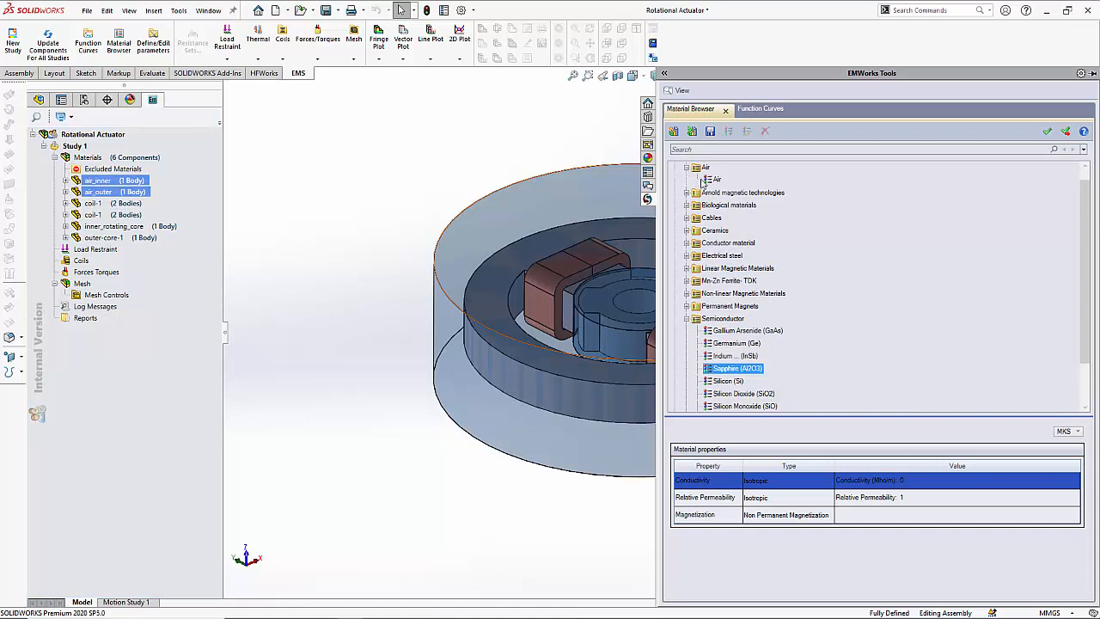
pyautogui.click(716, 179)
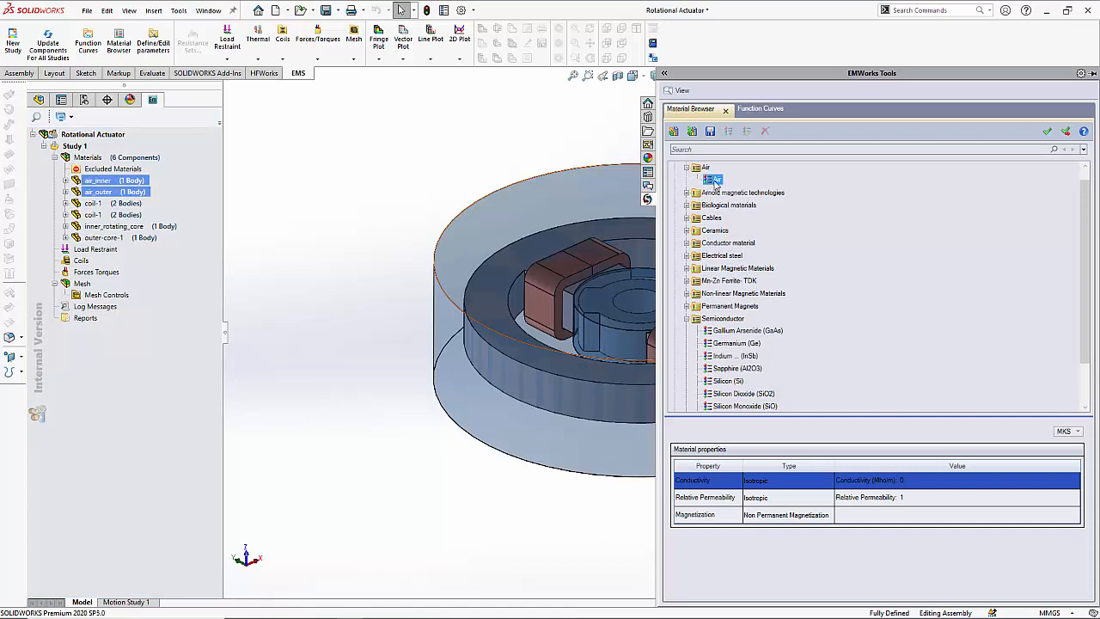
pyautogui.moveTo(1046, 131)
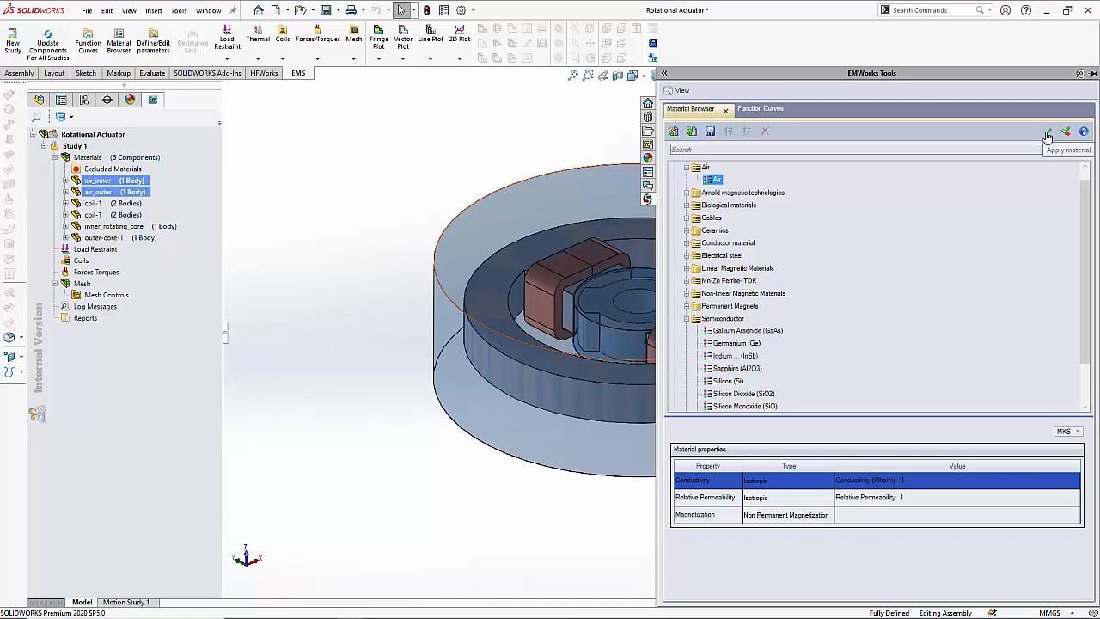
pyautogui.click(1047, 130)
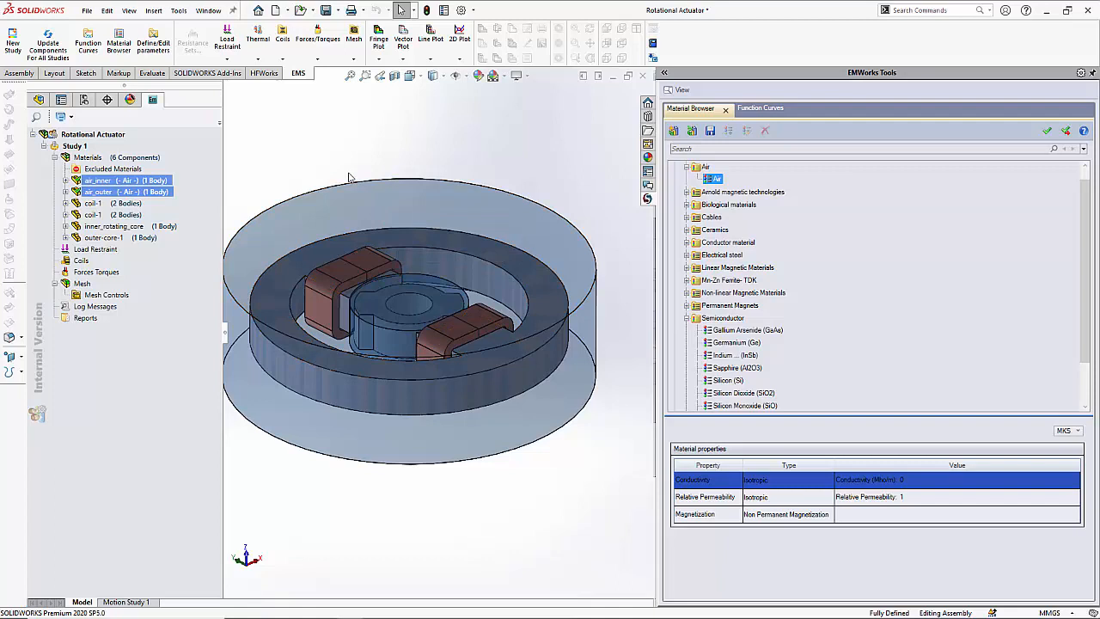
# Step: Select both coil-1 bodies and apply Copper from the Conductor material category
pyautogui.click(112, 213)
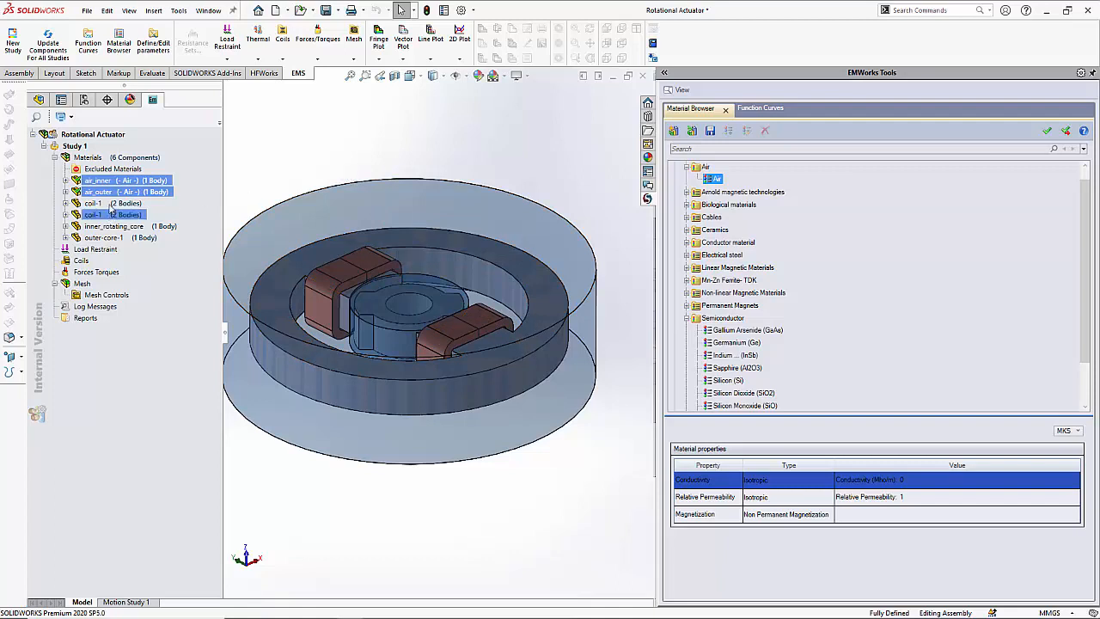
pyautogui.click(93, 203)
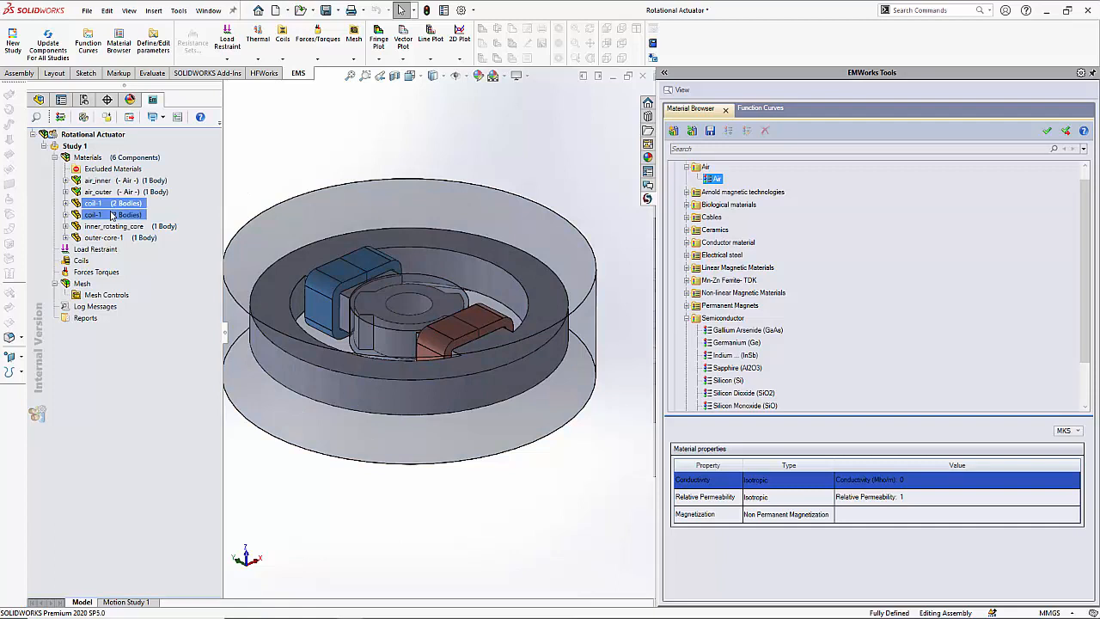
pyautogui.click(722, 318)
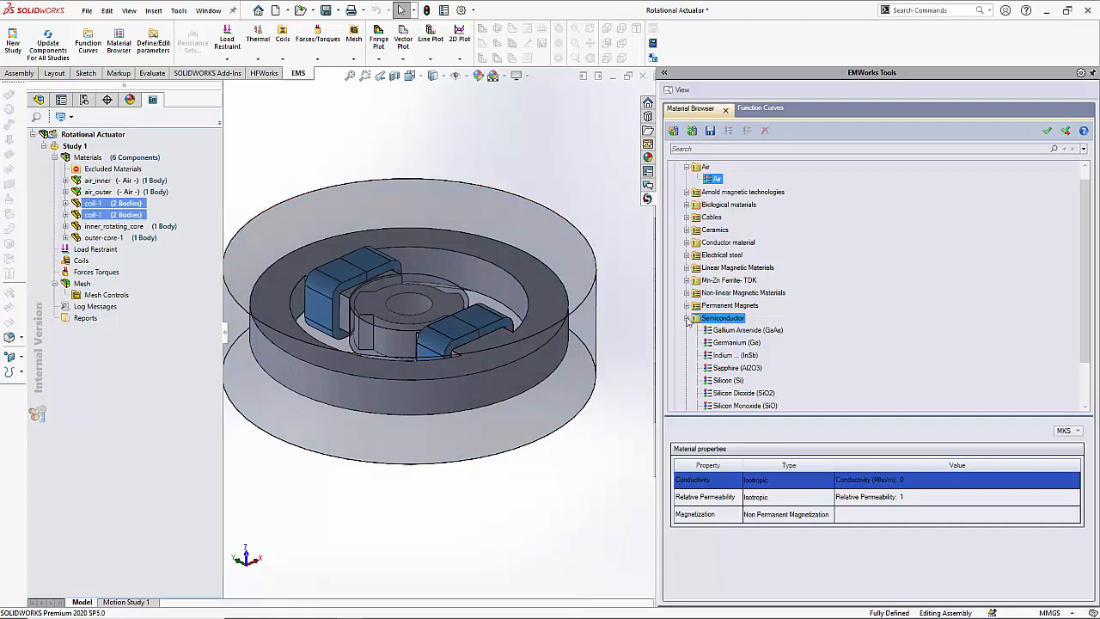
pyautogui.click(688, 318)
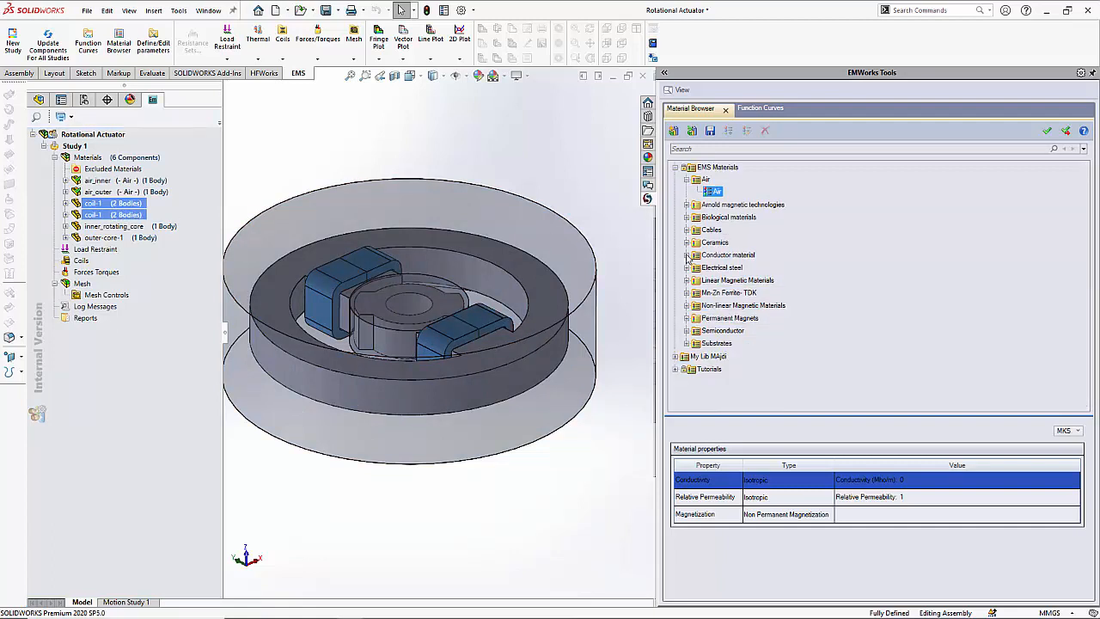
pyautogui.click(688, 254)
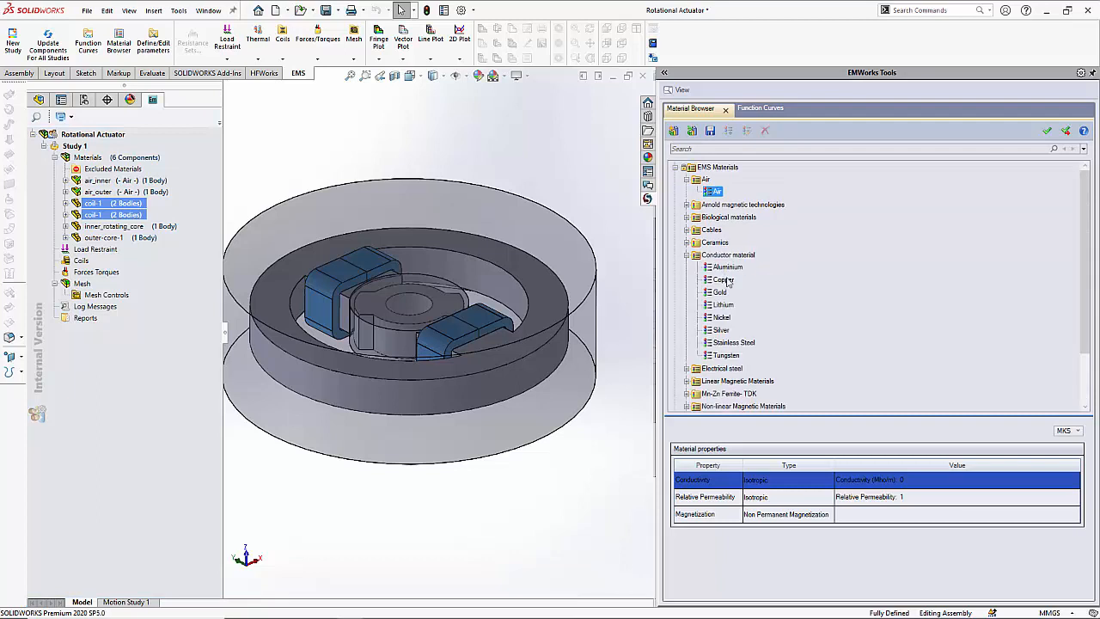
pyautogui.click(722, 279)
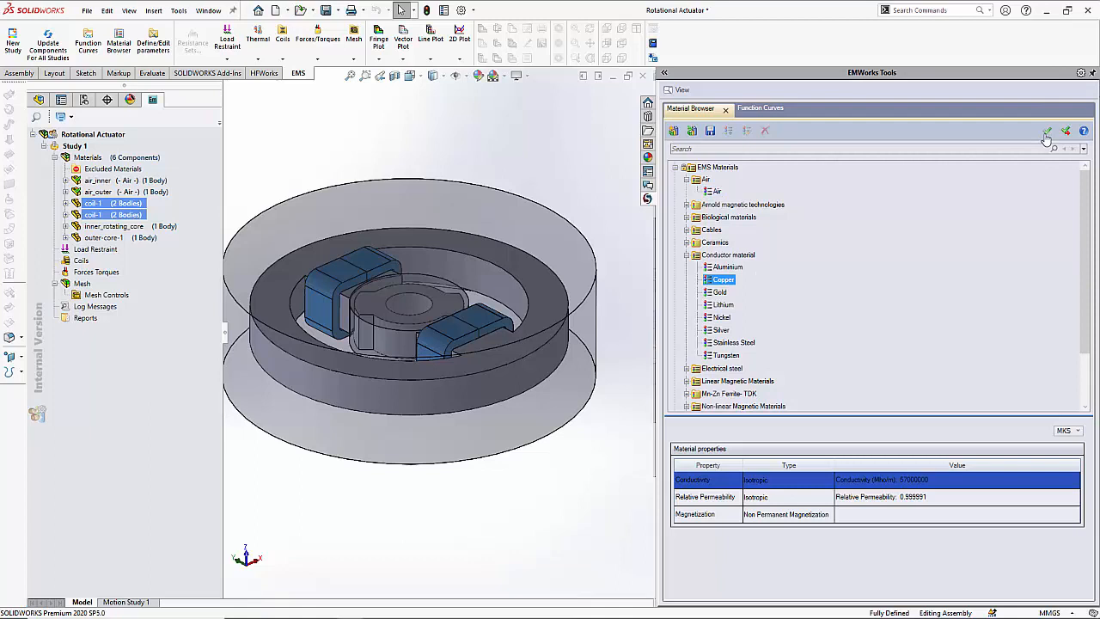
pyautogui.click(1046, 130)
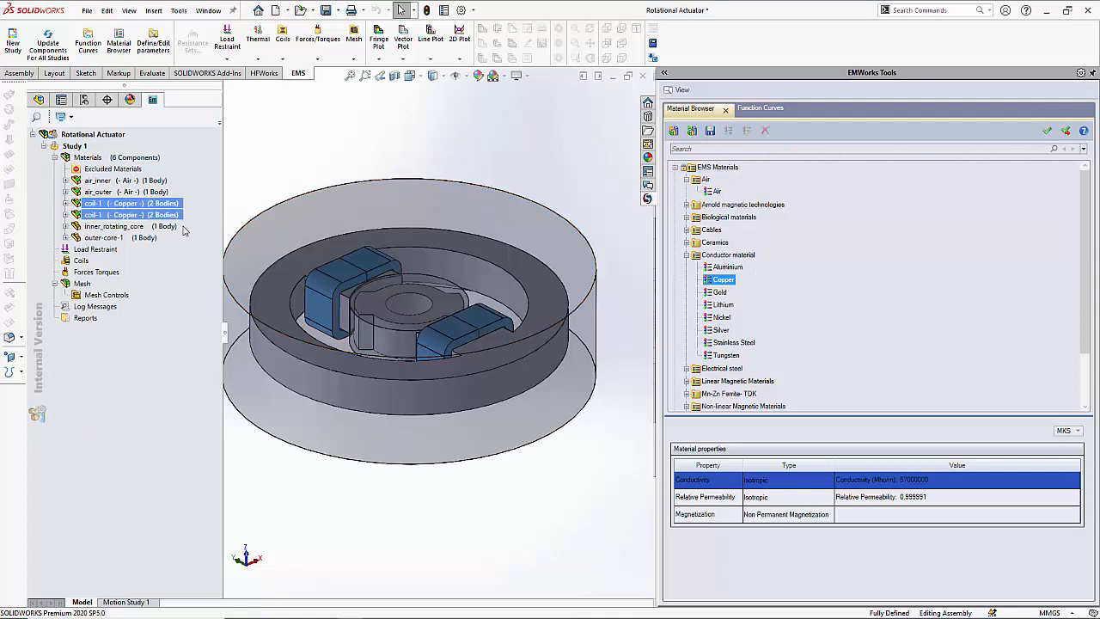
# Step: Apply AISI 1010 Steel (Non-linear Magnetic) to inner_rotating_core and outer-core-1, then close the library
pyautogui.click(120, 237)
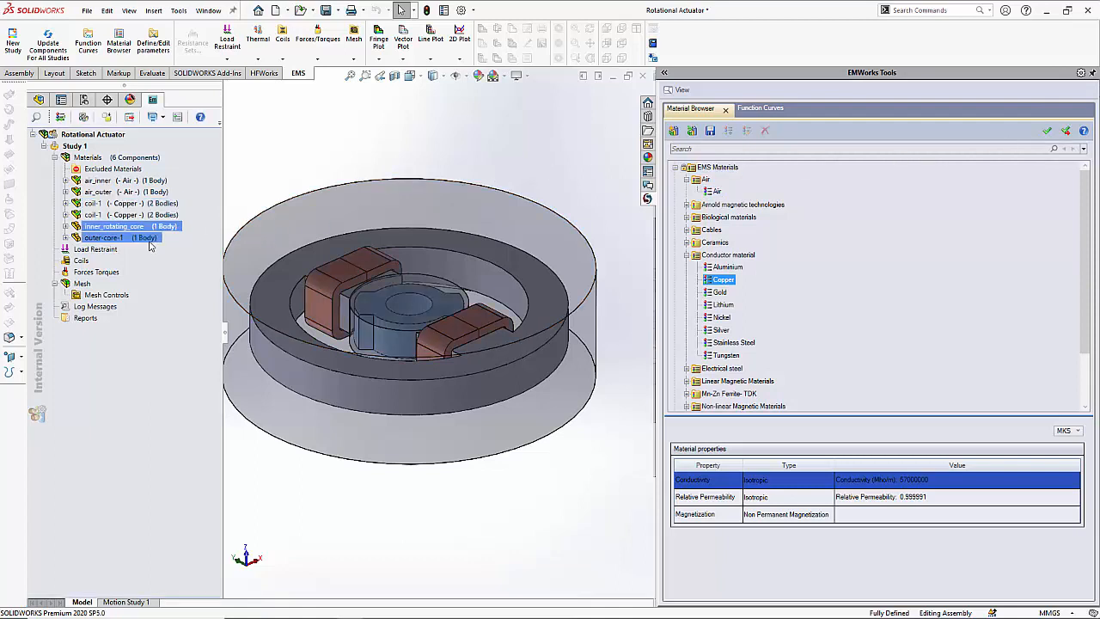
pyautogui.click(104, 237)
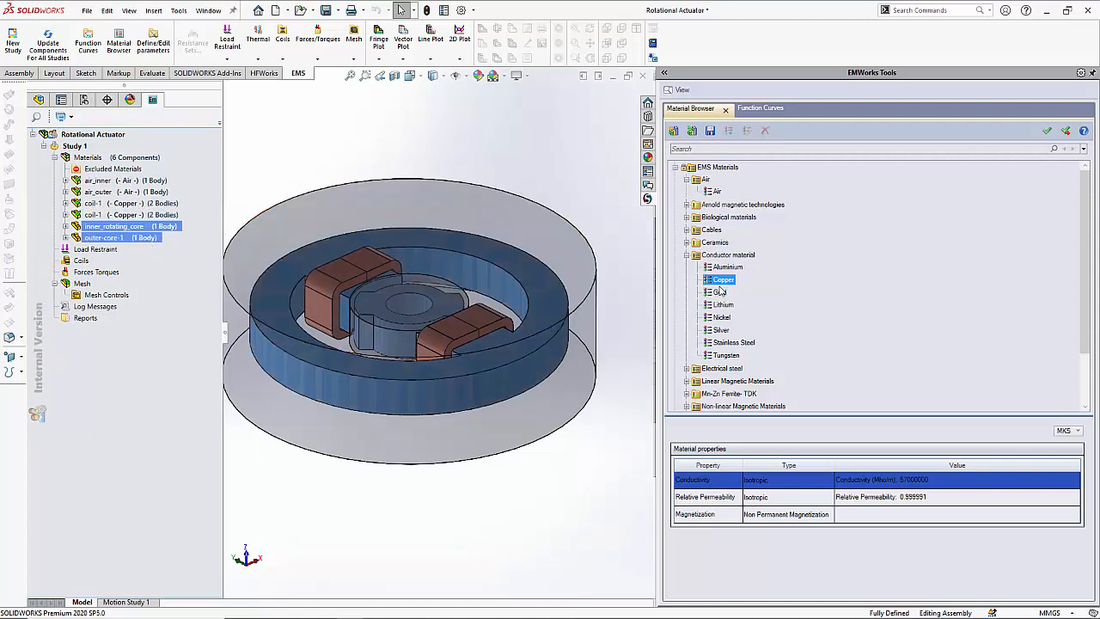
pyautogui.click(726, 355)
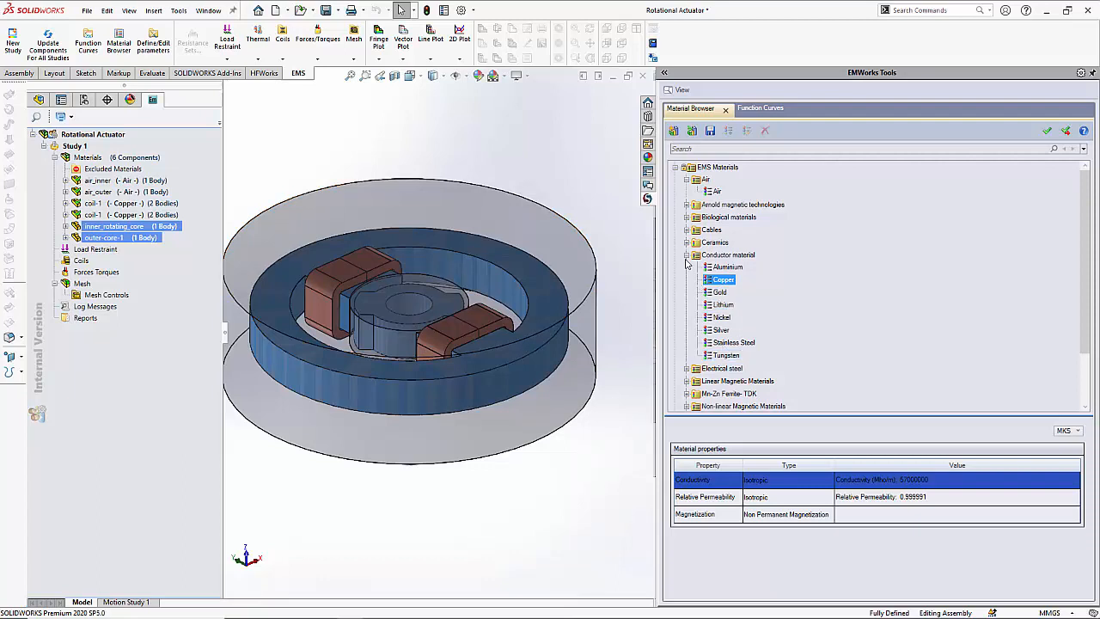
pyautogui.click(685, 254)
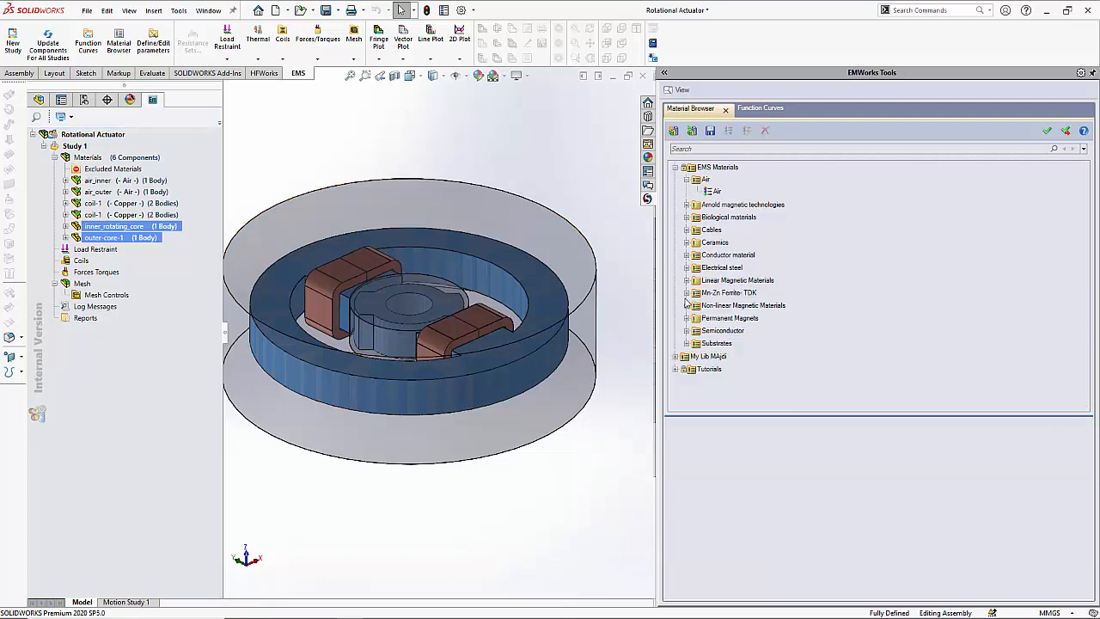
pyautogui.click(686, 305)
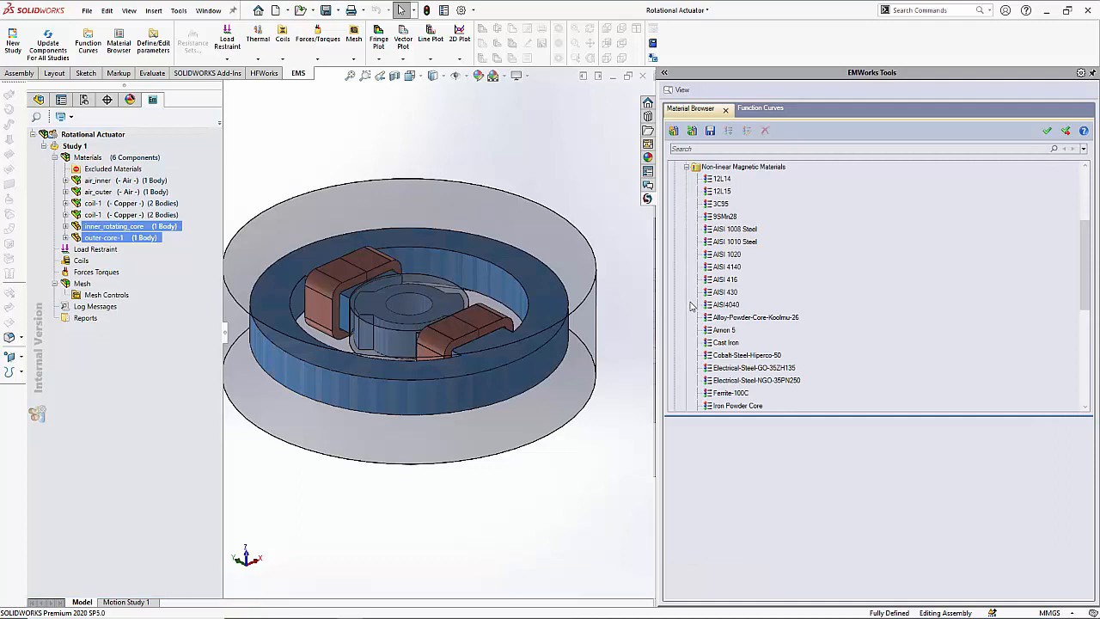
pyautogui.click(730, 241)
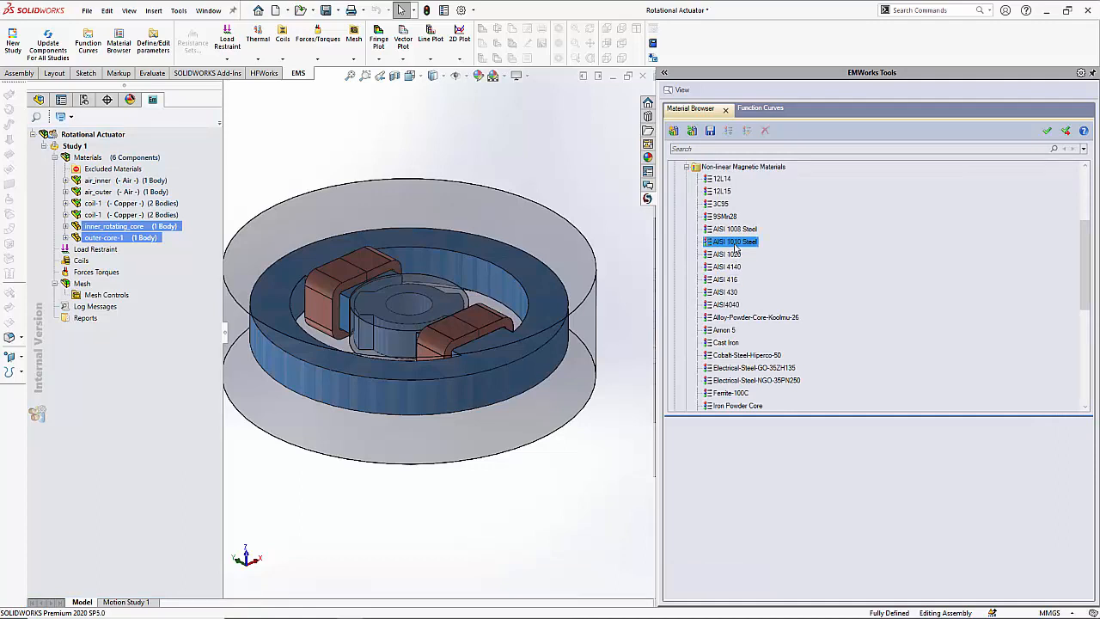
pyautogui.click(734, 241)
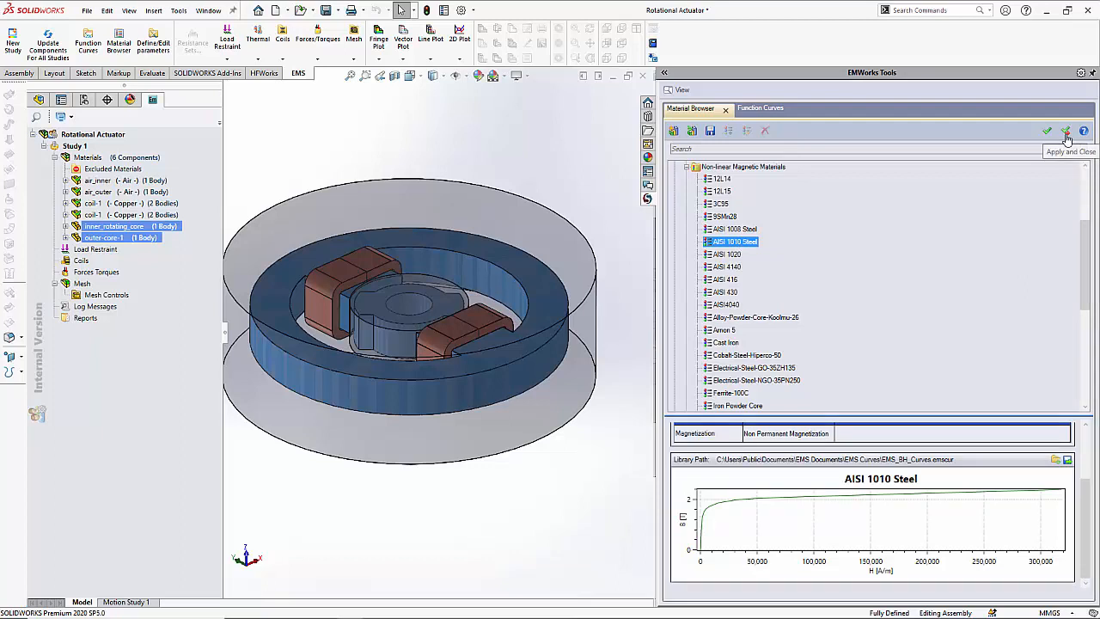
pyautogui.click(1065, 131)
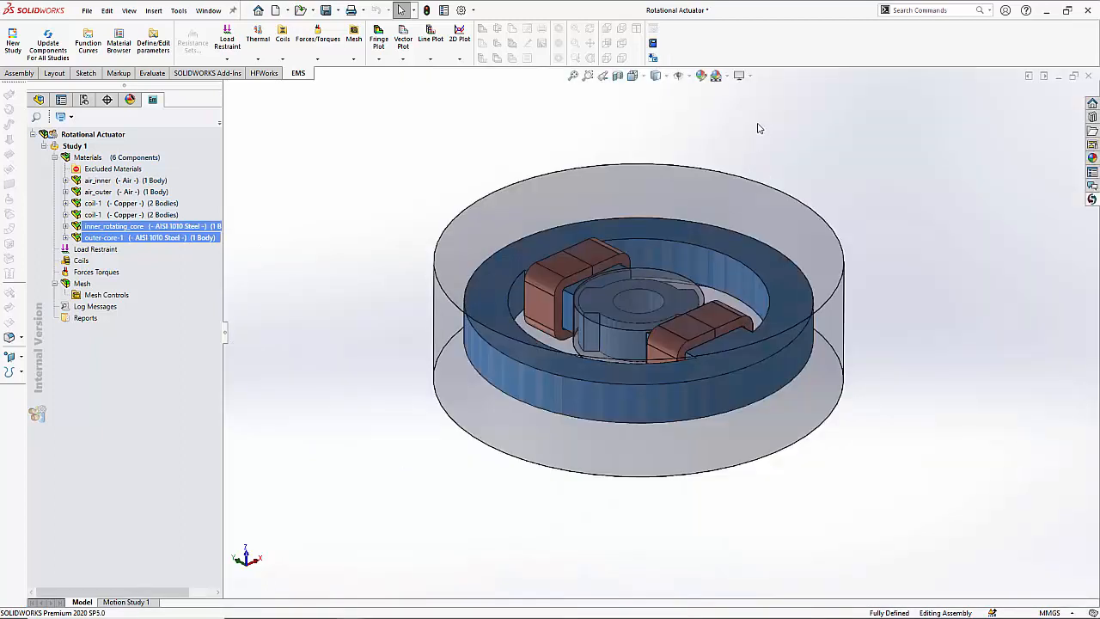